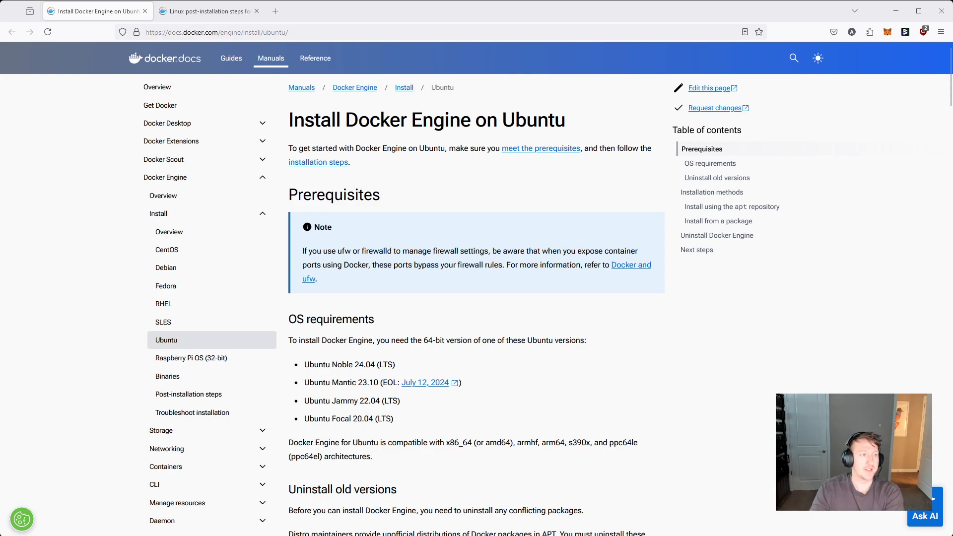
# Step: Scroll through Prerequisites to the Uninstall old versions for-loop that removes conflicting packages
pyautogui.scroll(-3)
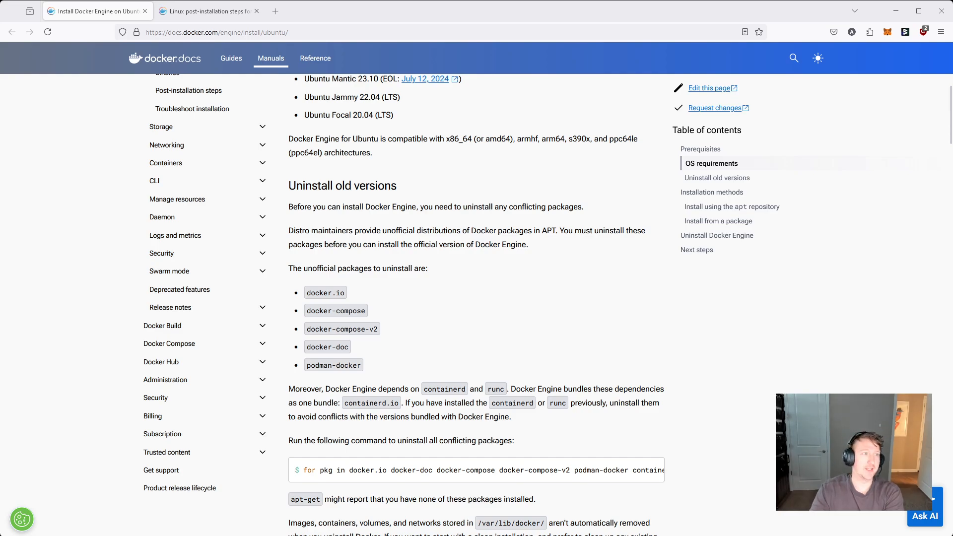
pyautogui.scroll(-3)
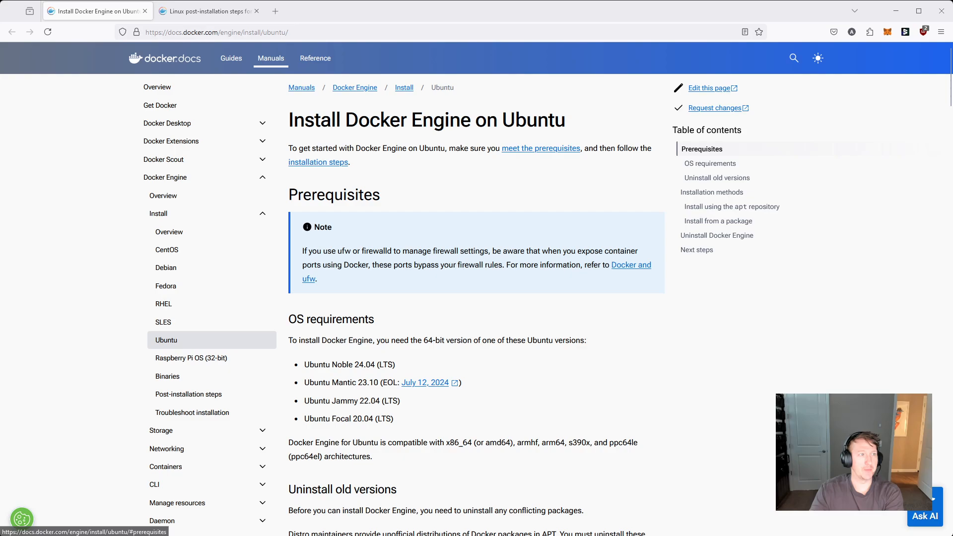
pyautogui.scroll(-3)
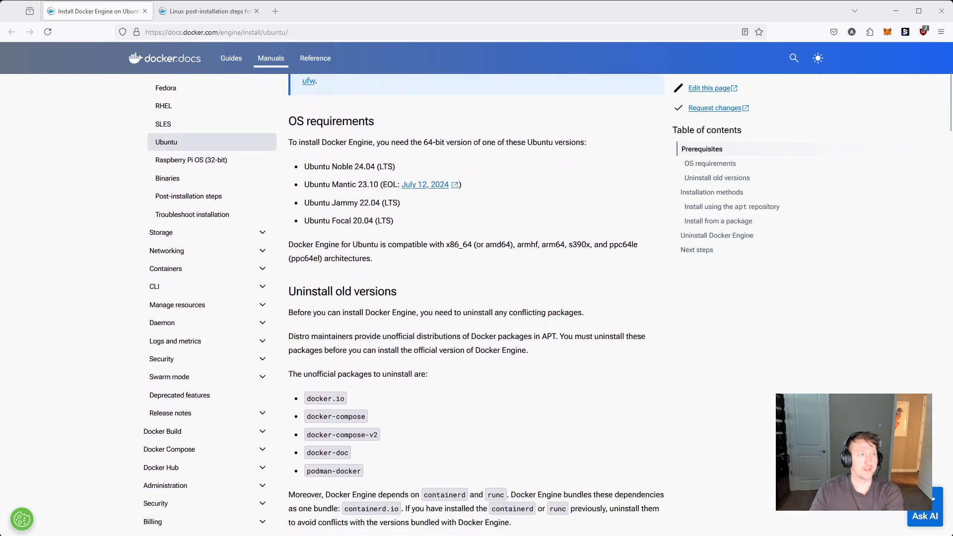
pyautogui.scroll(-3)
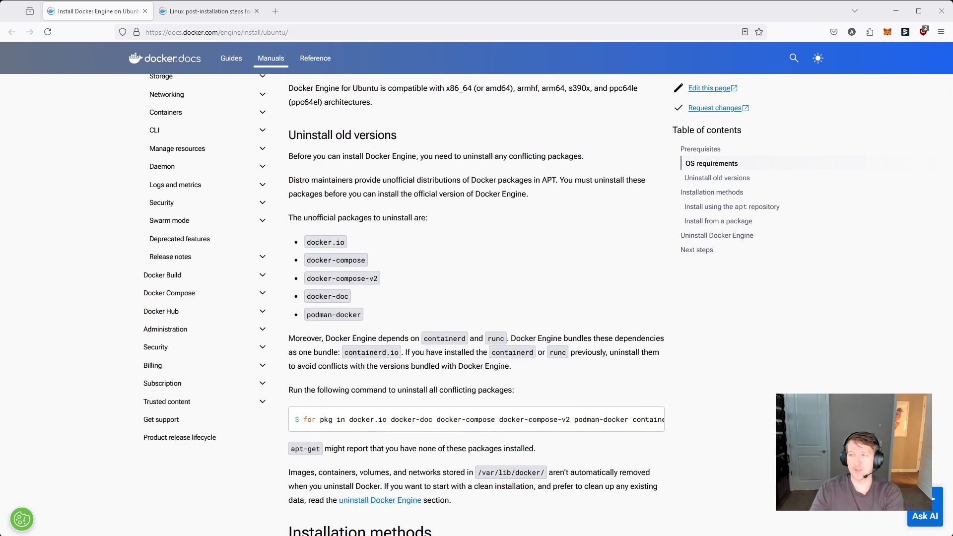
pyautogui.scroll(-3)
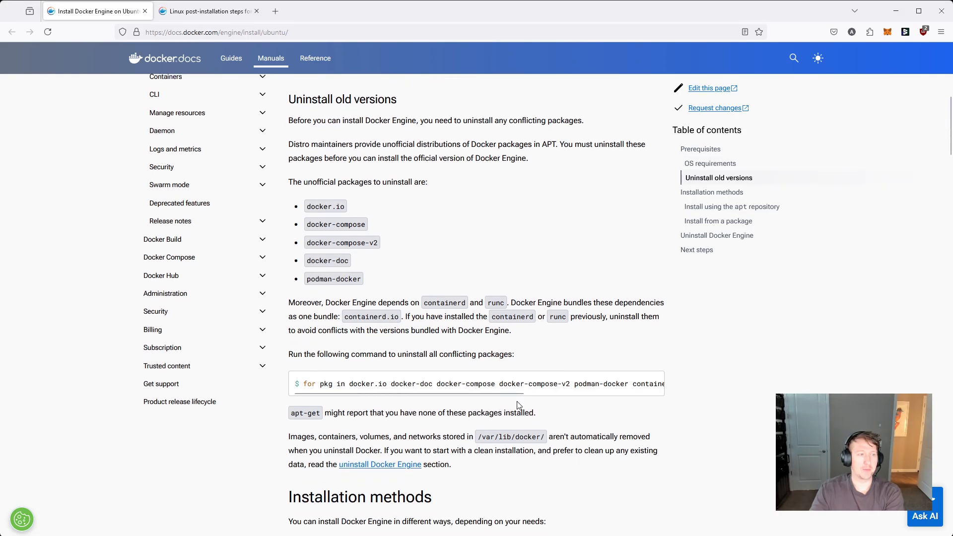
pyautogui.scroll(-3)
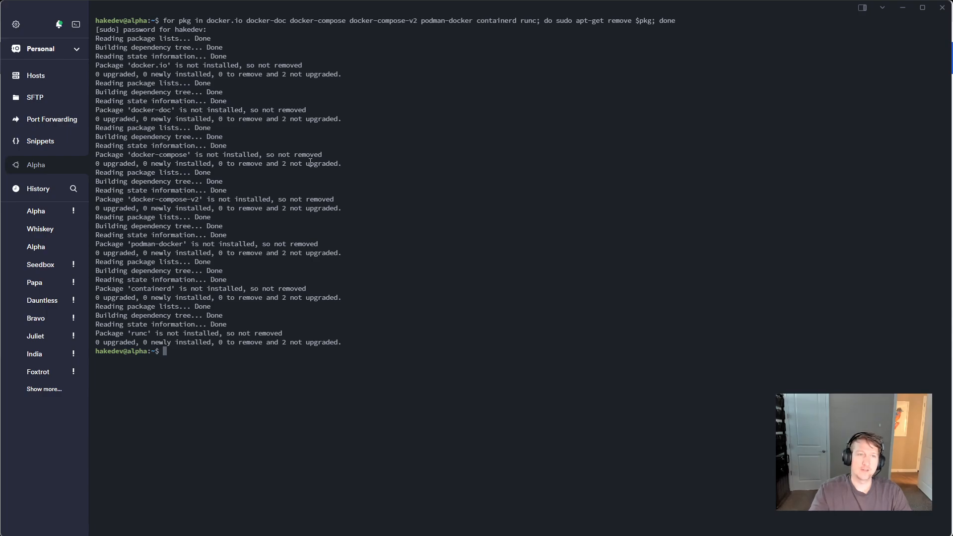
pyautogui.moveTo(307, 44)
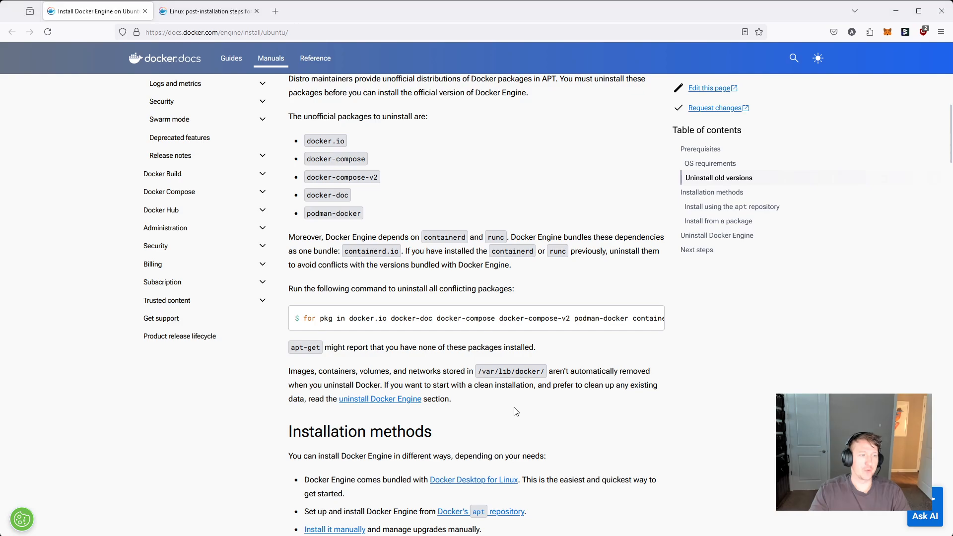
# Step: Scroll to 'Install using the apt repository' and read step 1's code block, including its long lines
pyautogui.scroll(-3)
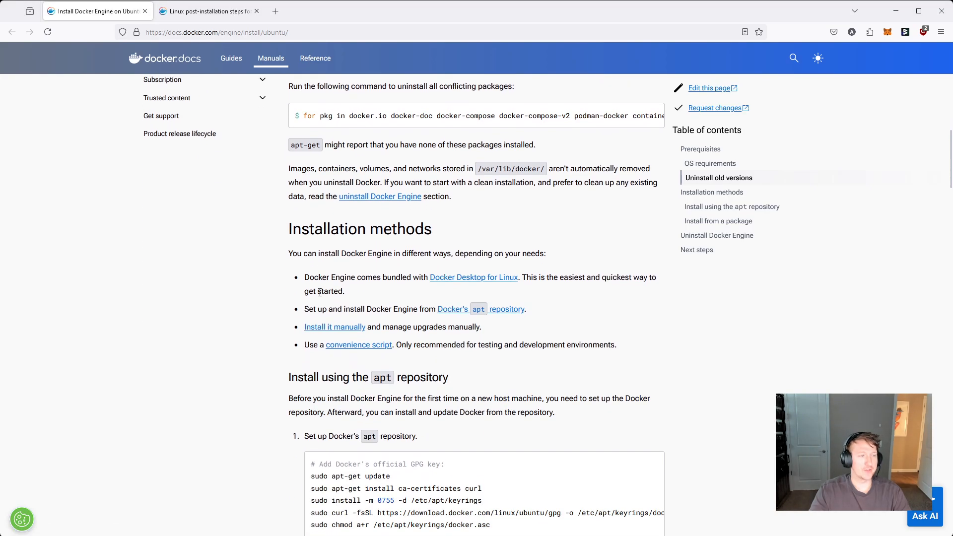
pyautogui.scroll(-3)
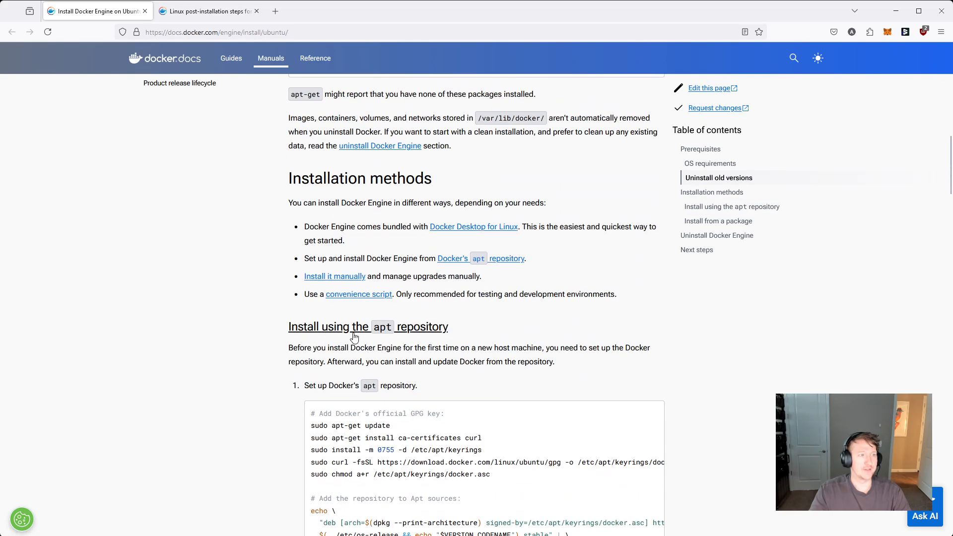
pyautogui.moveTo(333, 333)
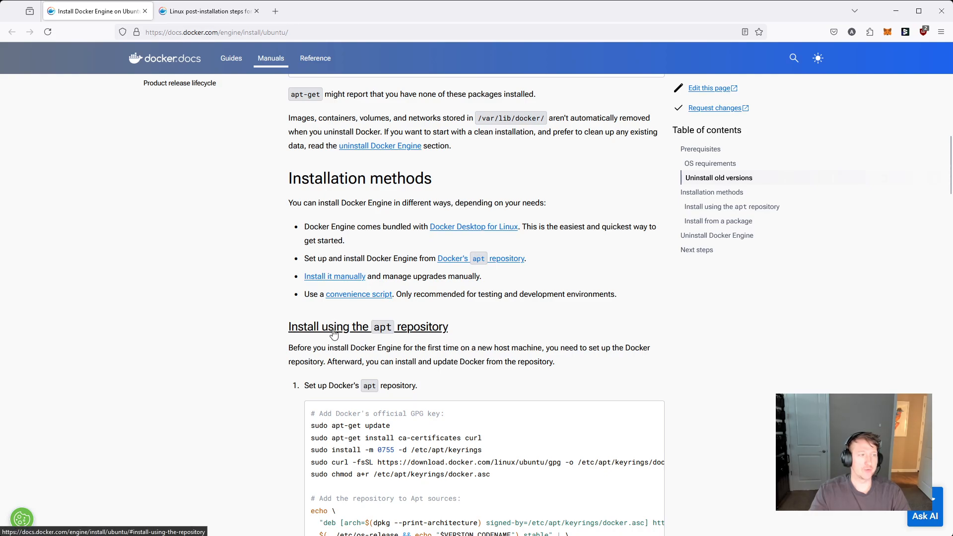
pyautogui.scroll(-3)
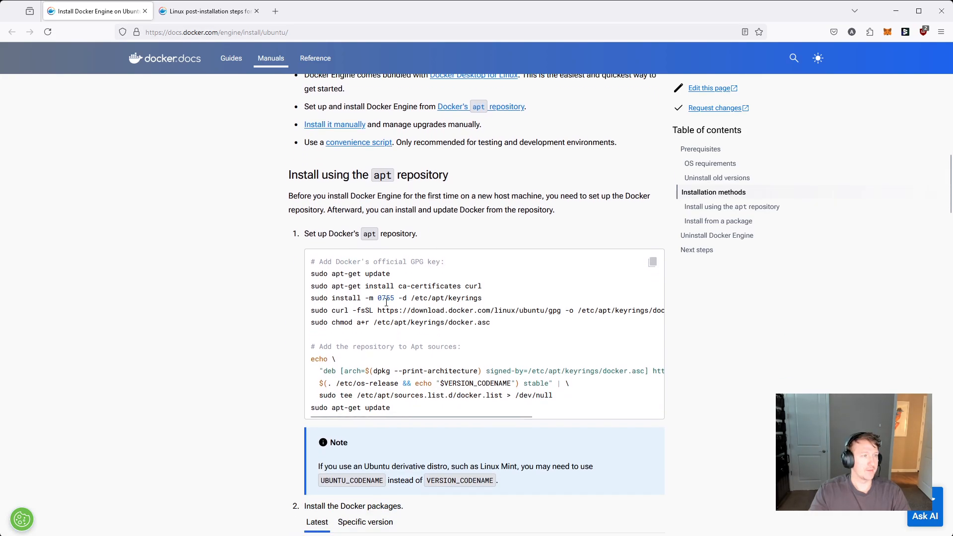
pyautogui.moveTo(653, 262)
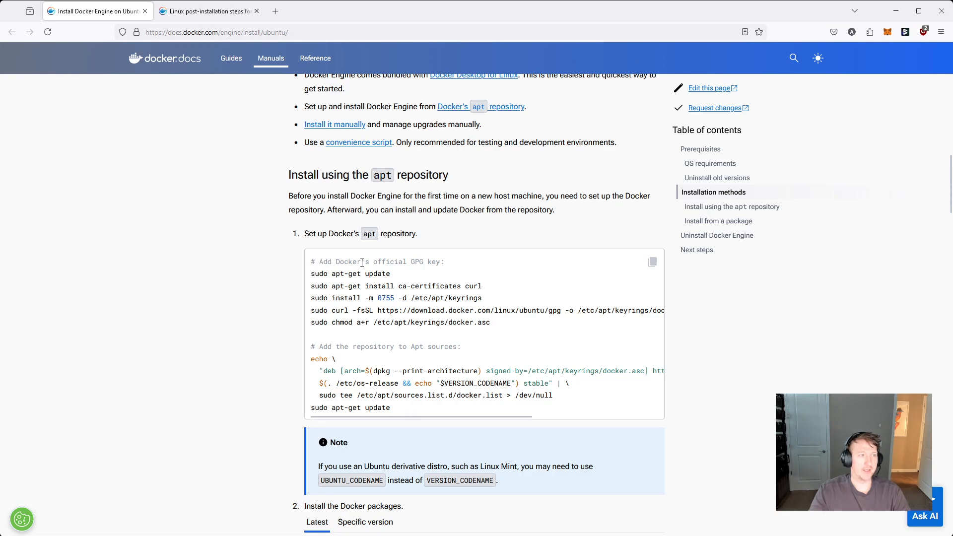
pyautogui.moveTo(407, 321)
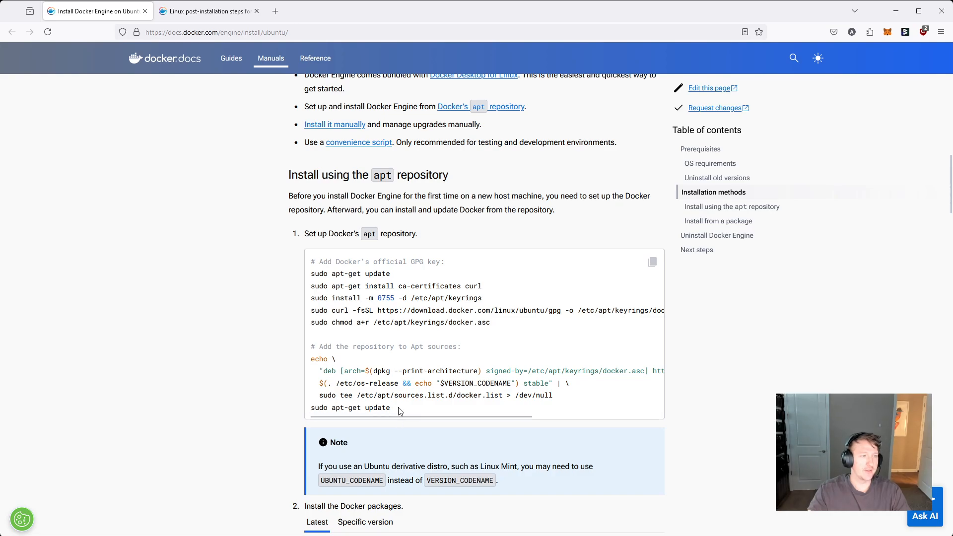
pyautogui.moveTo(311, 358); pyautogui.dragTo(390, 408)
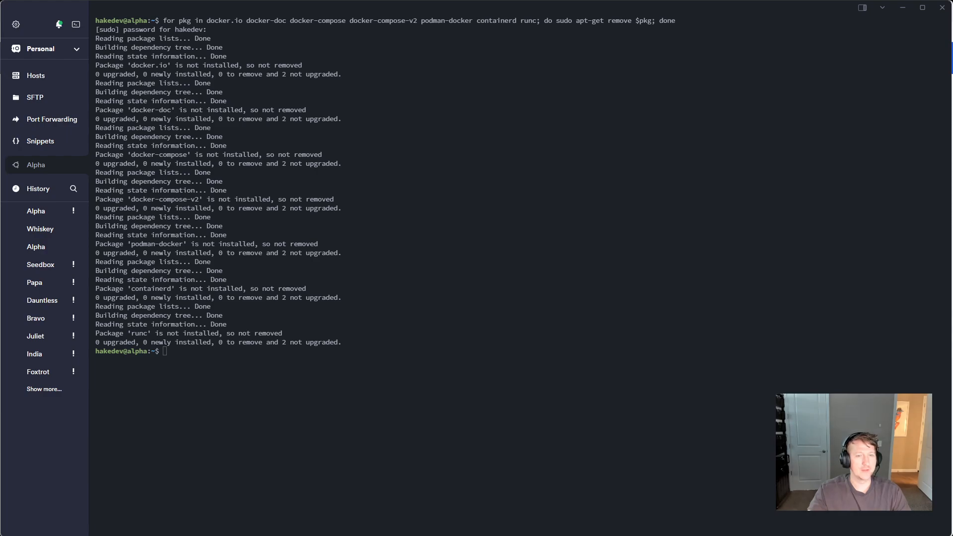
# Step: Run sudo apt-get update and install ca-certificates and curl
pyautogui.write('sudo apt-get update')
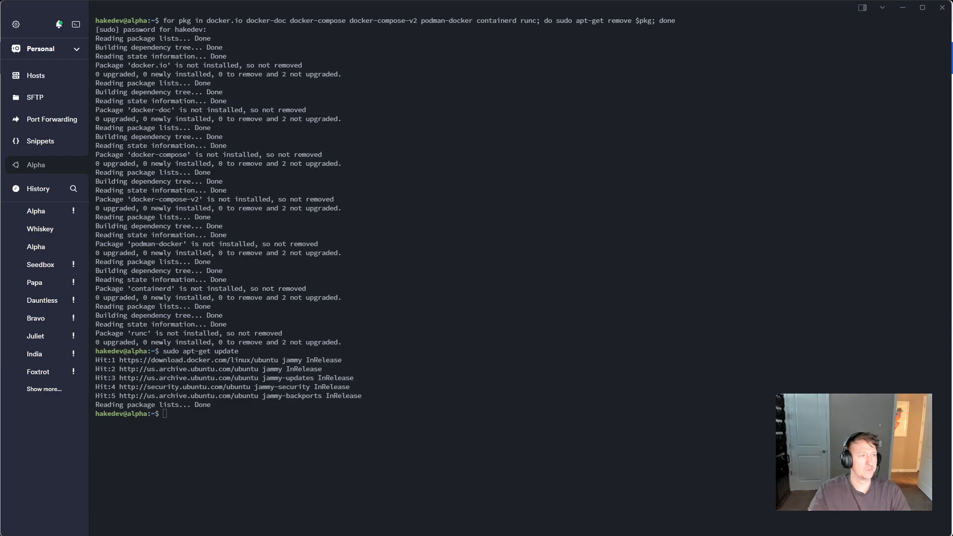
pyautogui.write('sudo apt-get install ca-certificates curl')
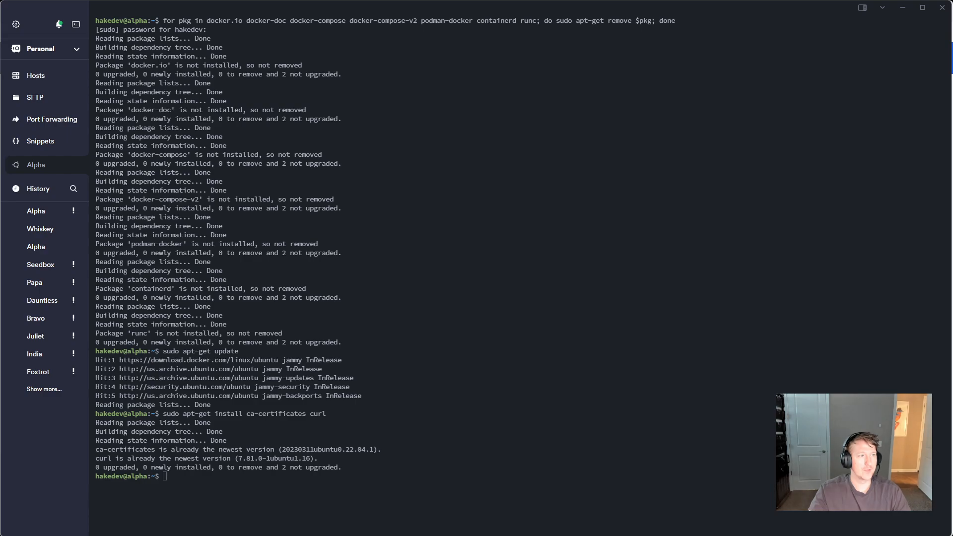
# Step: Create /etc/apt/keyrings with mode 0755 and curl Docker's GPG key into it
pyautogui.write('sudo install -m 0755 -d /etc/apt/keyrings')
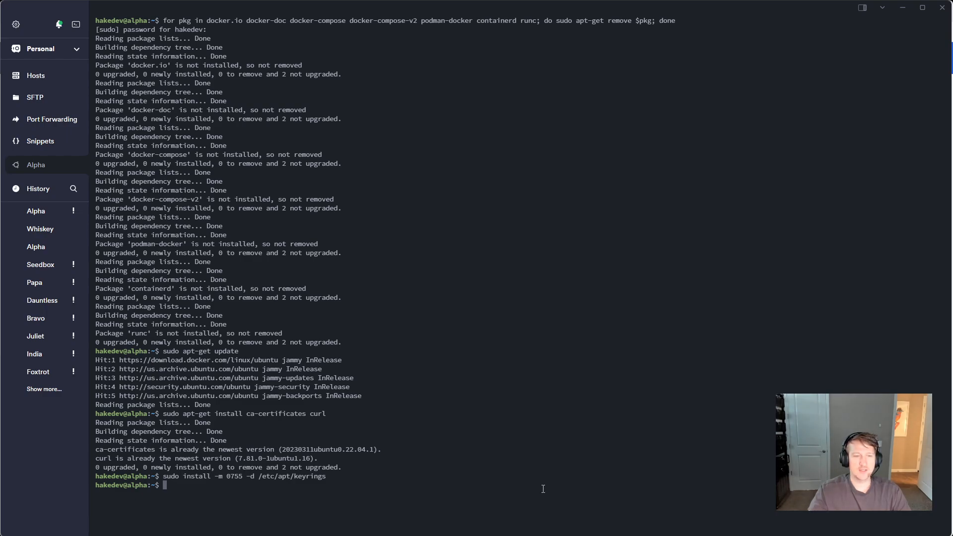
pyautogui.write('sudo curl -fsSL https://download.docker.com/linux/ubuntu/gpg -o /etc/apt/keyrings/docker.asc')
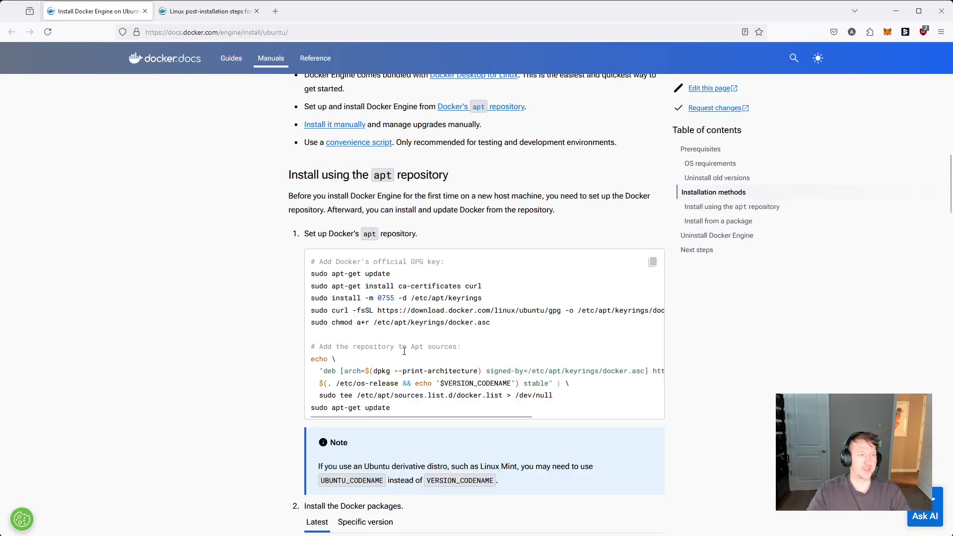
# Step: Scroll past the repository setup block to step 2, Install the Docker packages (Latest)
pyautogui.scroll(-3)
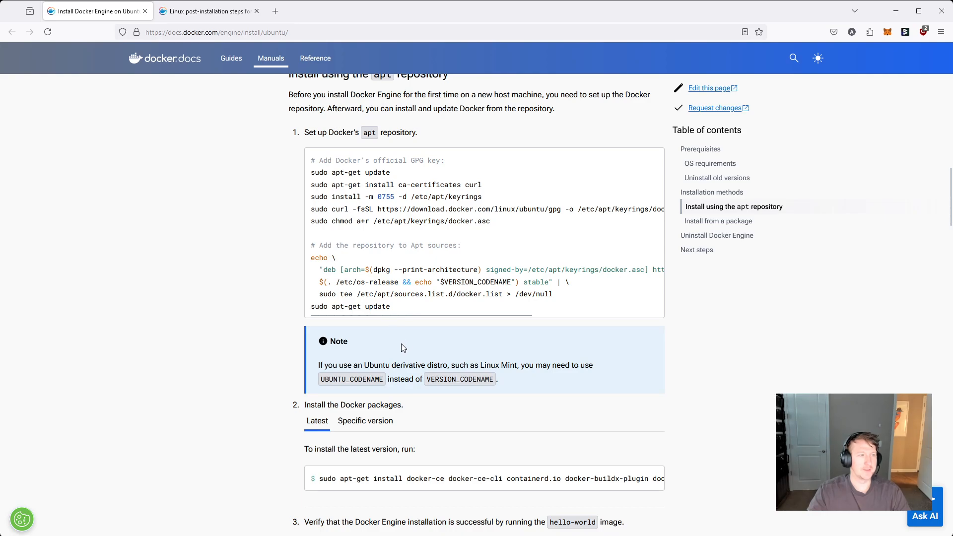
pyautogui.scroll(-3)
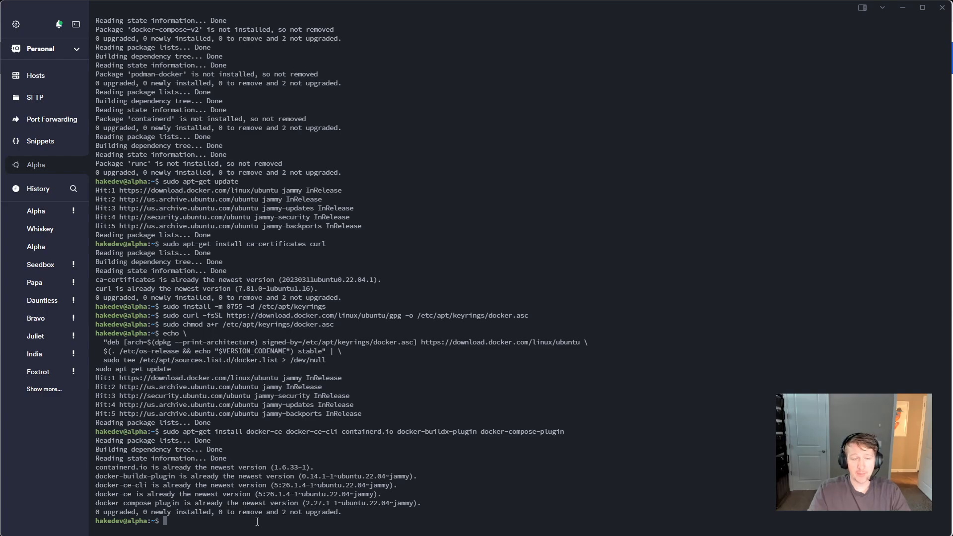
pyautogui.moveTo(455, 524)
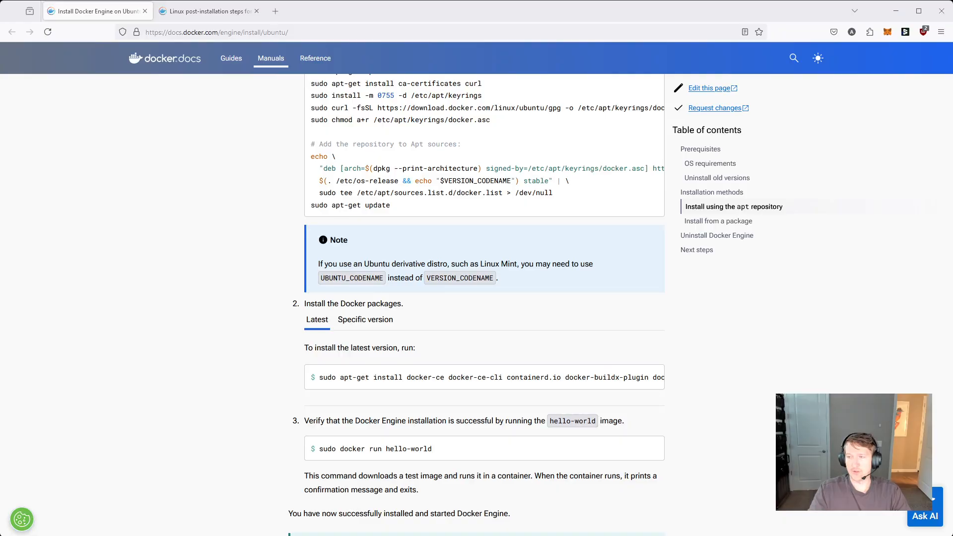
# Step: Scroll to the Tip box linking to the Linux postinstall steps
pyautogui.scroll(-3)
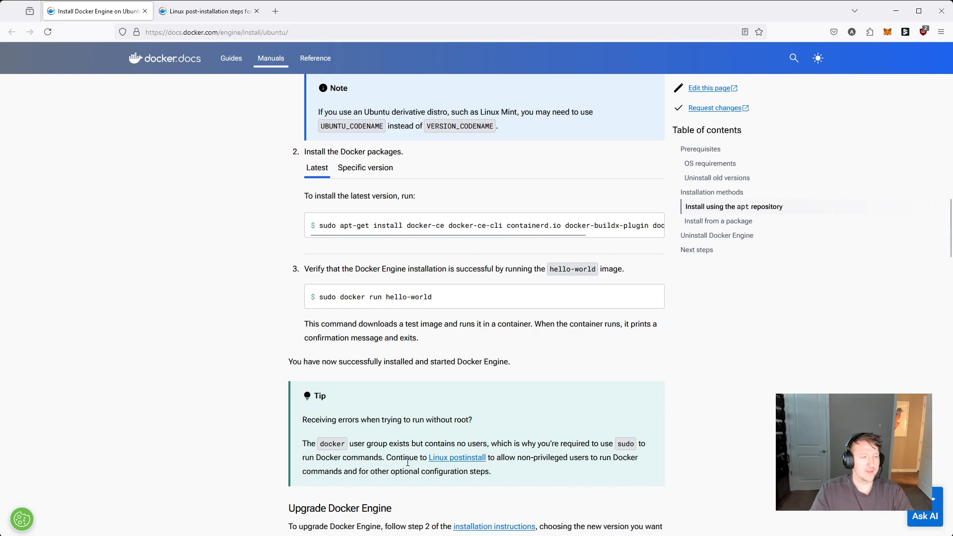
pyautogui.moveTo(474, 463)
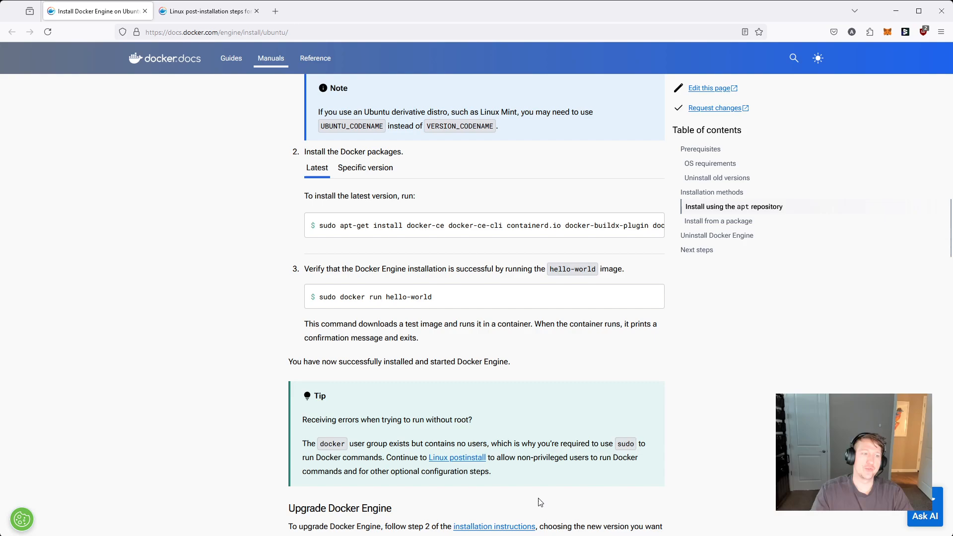
pyautogui.moveTo(456, 461)
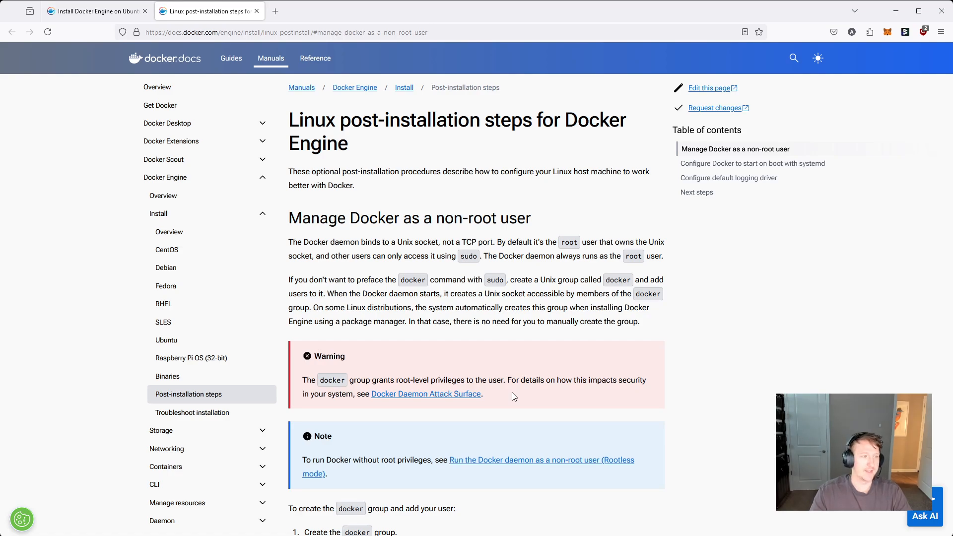
# Step: Scroll to 'Manage Docker as a non-root user' and its 'sudo groupadd docker' command
pyautogui.scroll(-3)
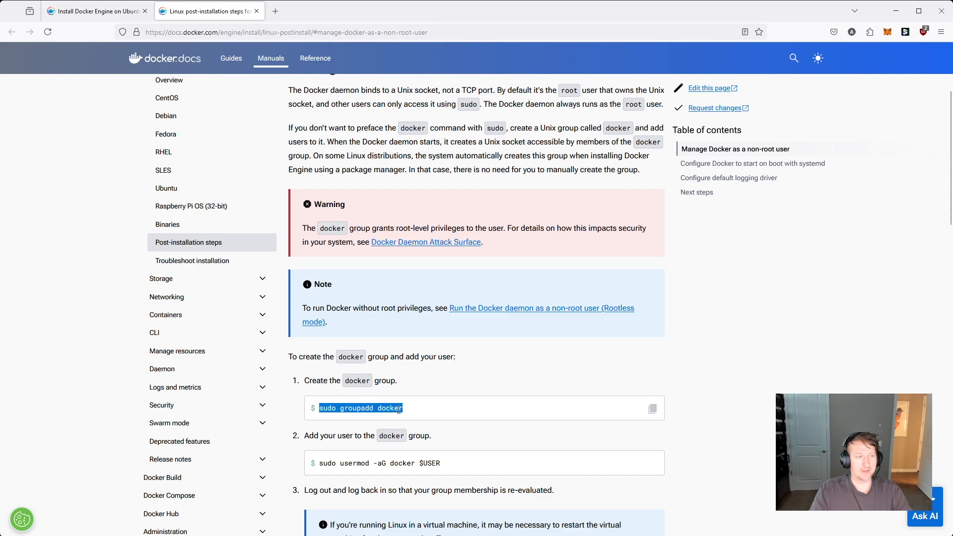
pyautogui.moveTo(418, 413)
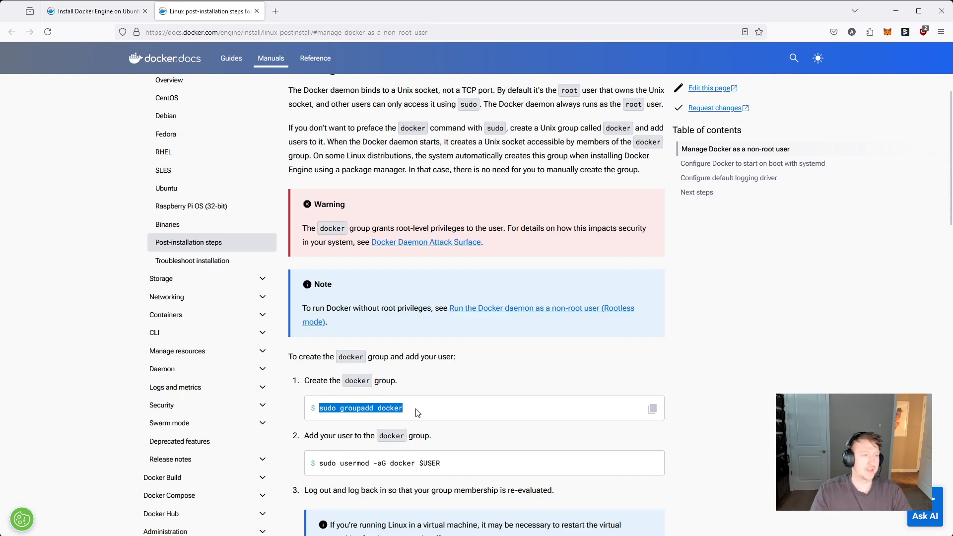
pyautogui.moveTo(448, 469)
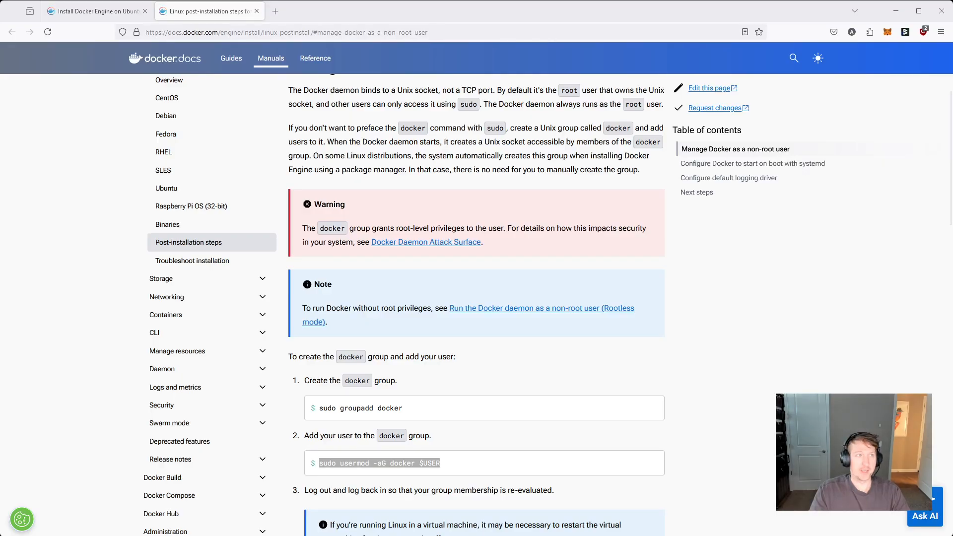
# Step: Return to the Ubuntu install tab and select 'docker run hello-world' without the sudo prefix
pyautogui.click(97, 10)
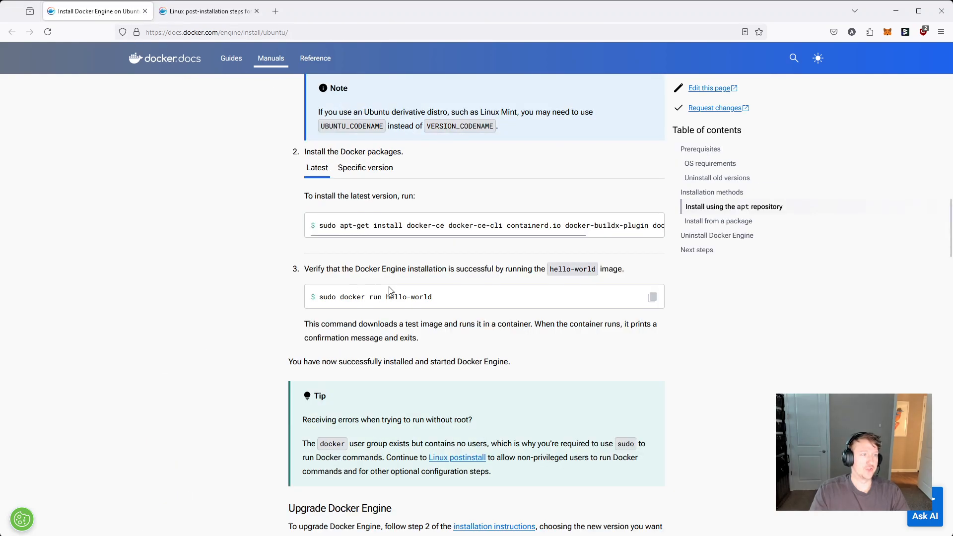
pyautogui.moveTo(313, 269); pyautogui.dragTo(480, 269)
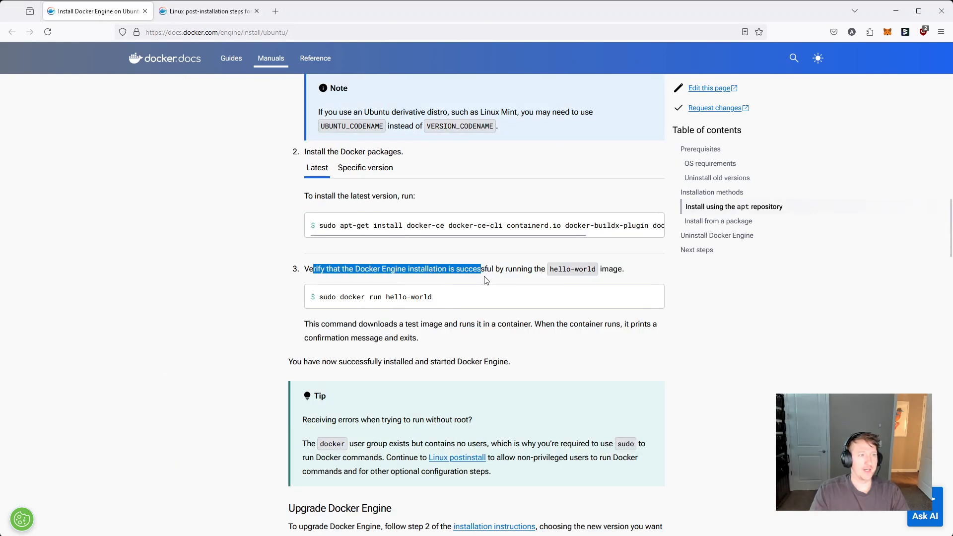
pyautogui.moveTo(480, 269); pyautogui.dragTo(528, 269)
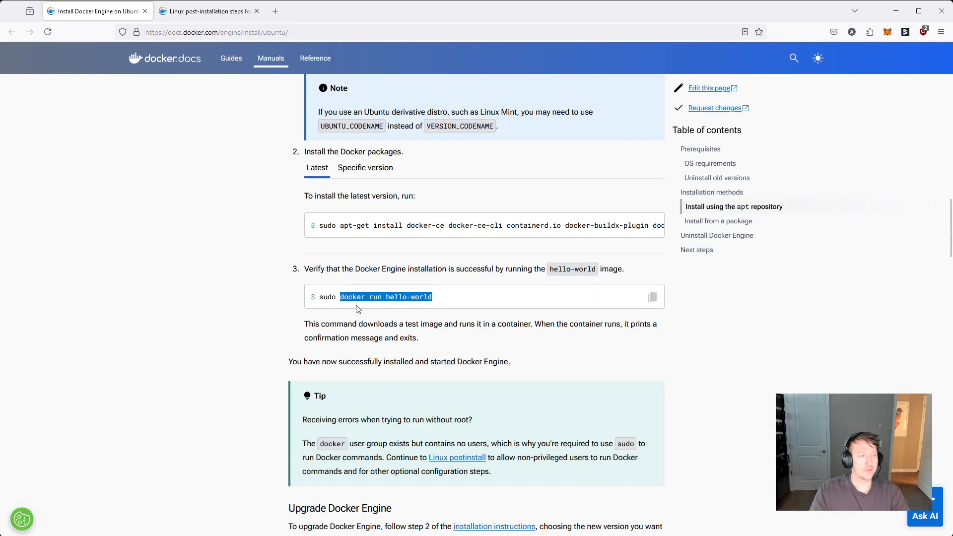
pyautogui.moveTo(331, 297)
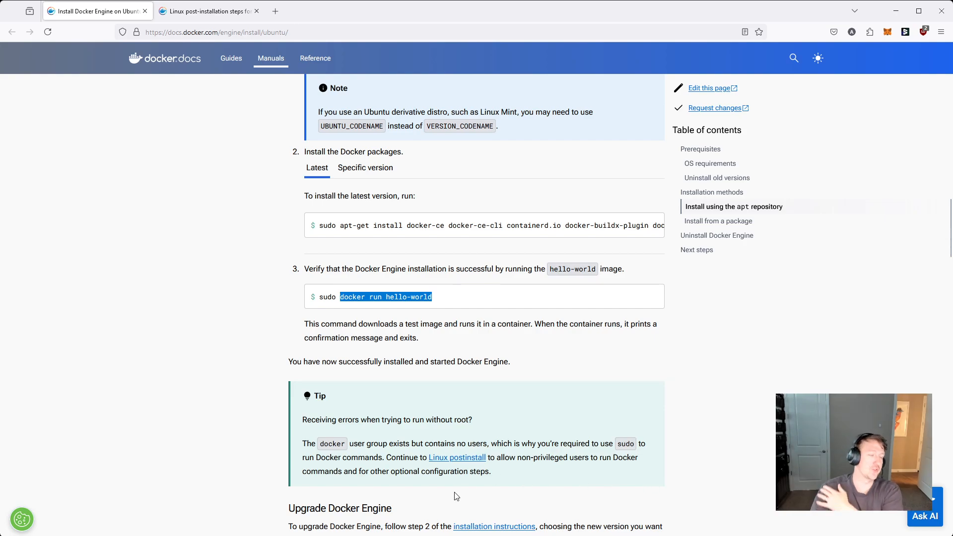
pyautogui.moveTo(333, 295)
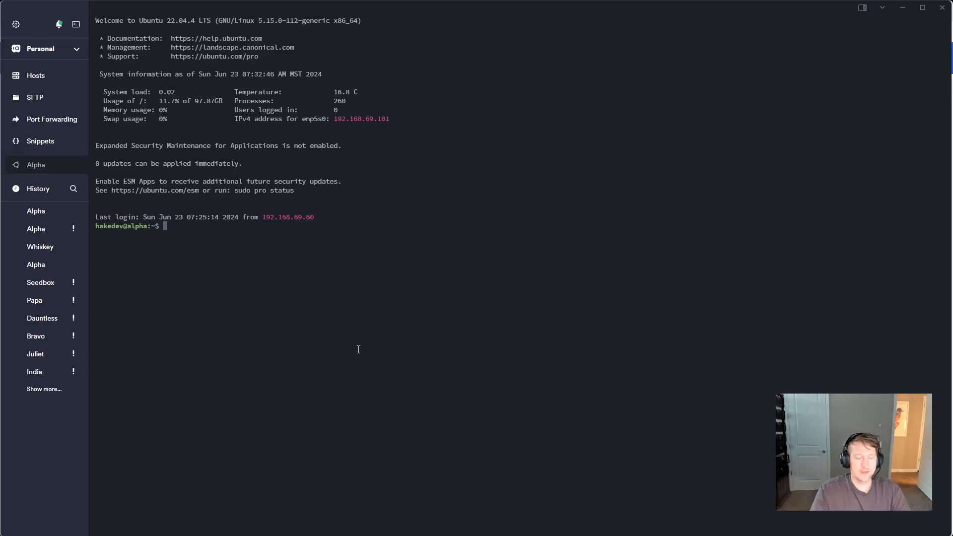
# Step: Run 'docker run hello-world' without sudo and get Docker's success message
pyautogui.write('docker run hello-world')
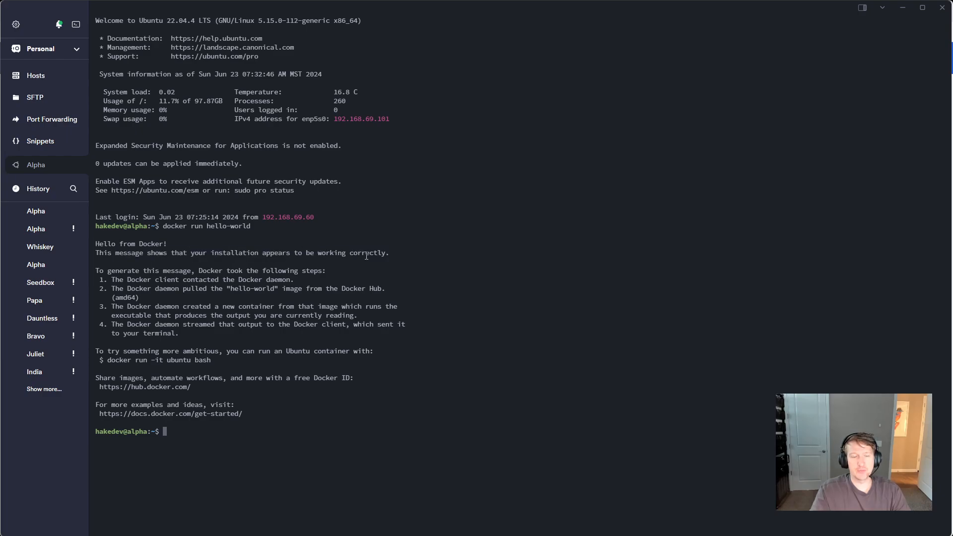
pyautogui.moveTo(436, 477)
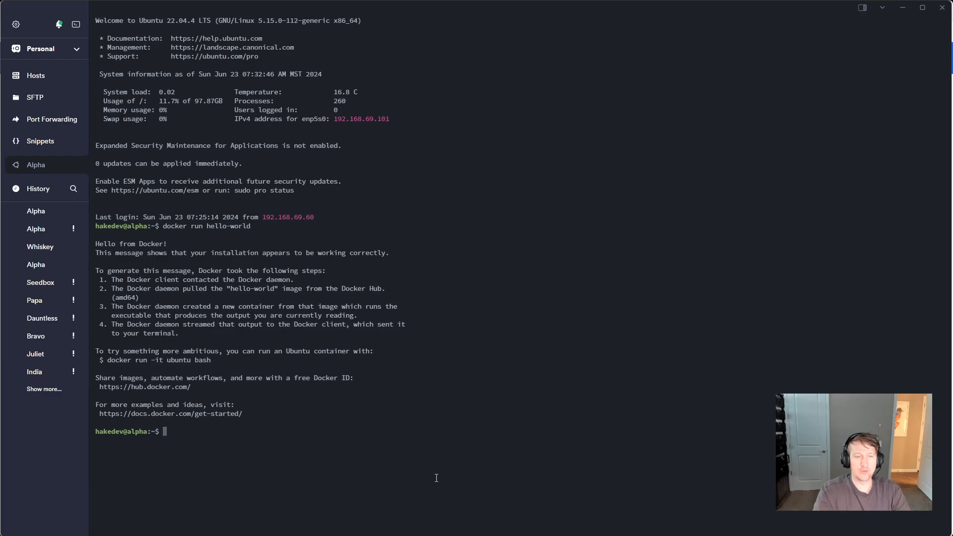
pyautogui.write('docker ps -a')
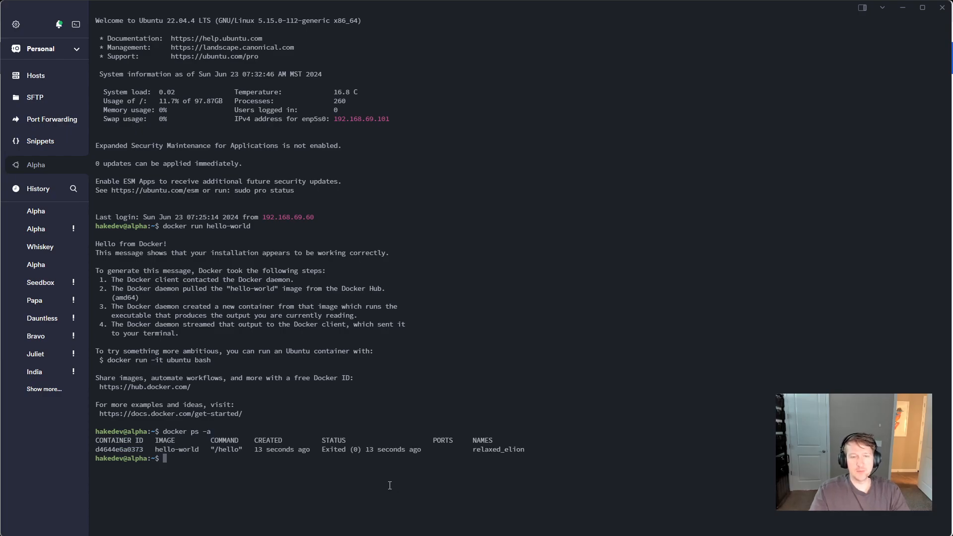
# Step: Inspect the exited hello-world entry in docker ps -a and copy its container ID
pyautogui.doubleClick(368, 449)
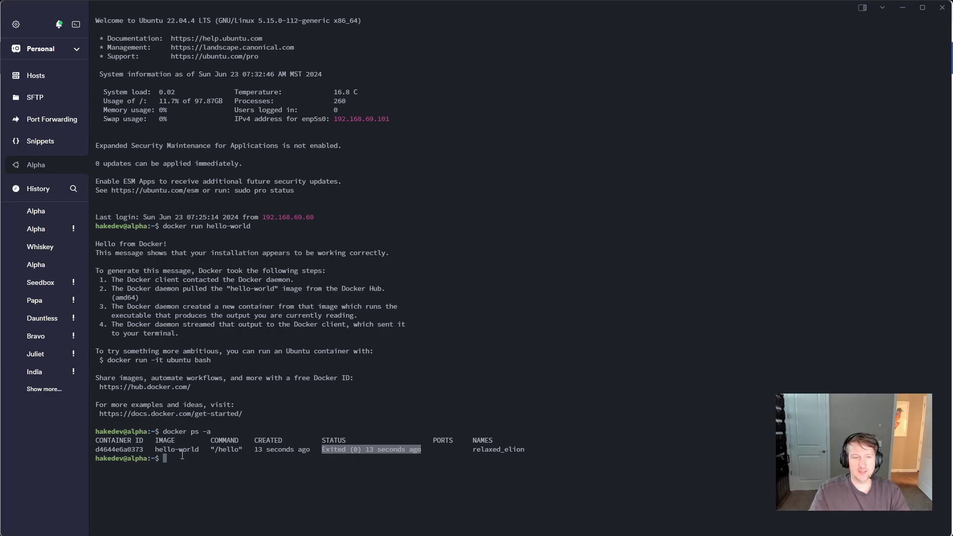
pyautogui.doubleClick(177, 449)
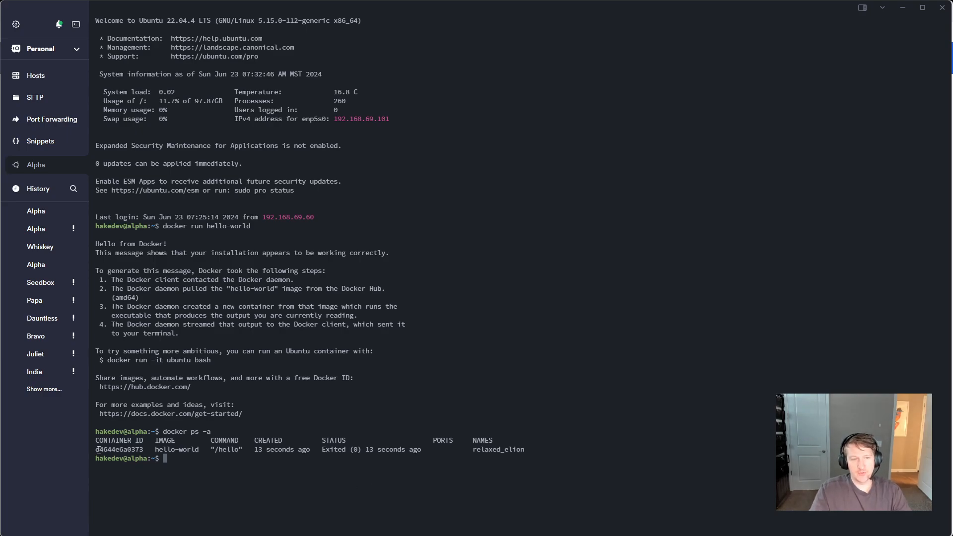
pyautogui.doubleClick(116, 450)
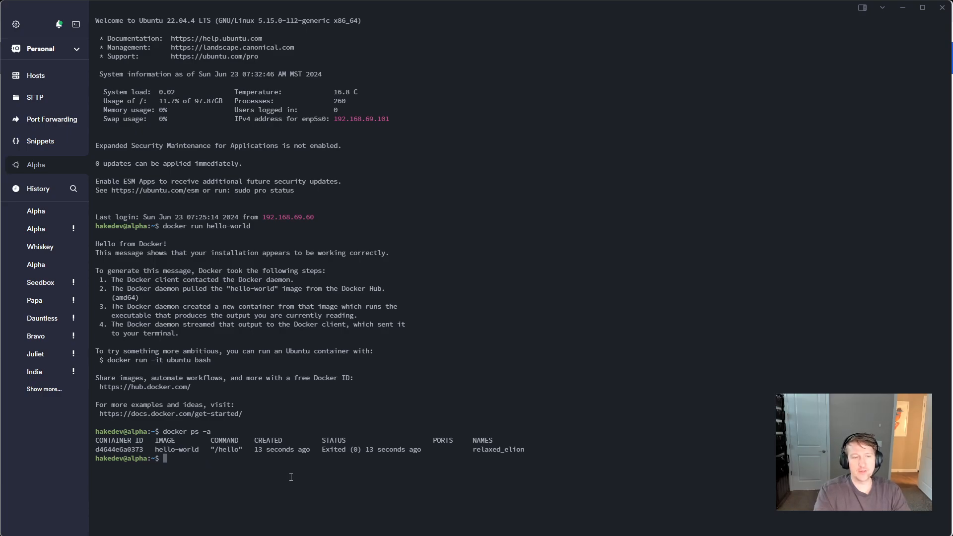
# Step: Remove container d4644e6a0373 with docker rm and confirm docker ps -a lists nothing
pyautogui.write('docker rm d4644e6a0373')
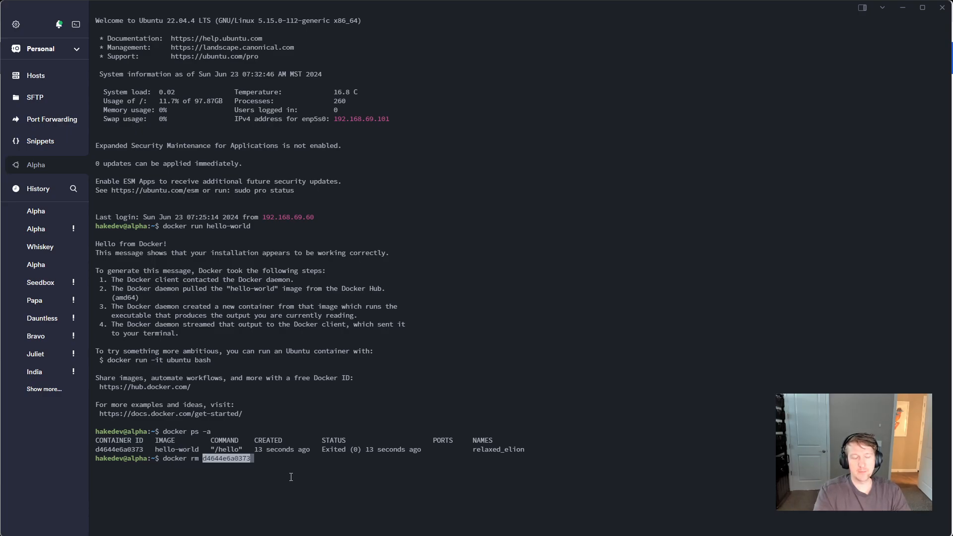
pyautogui.press('Enter')
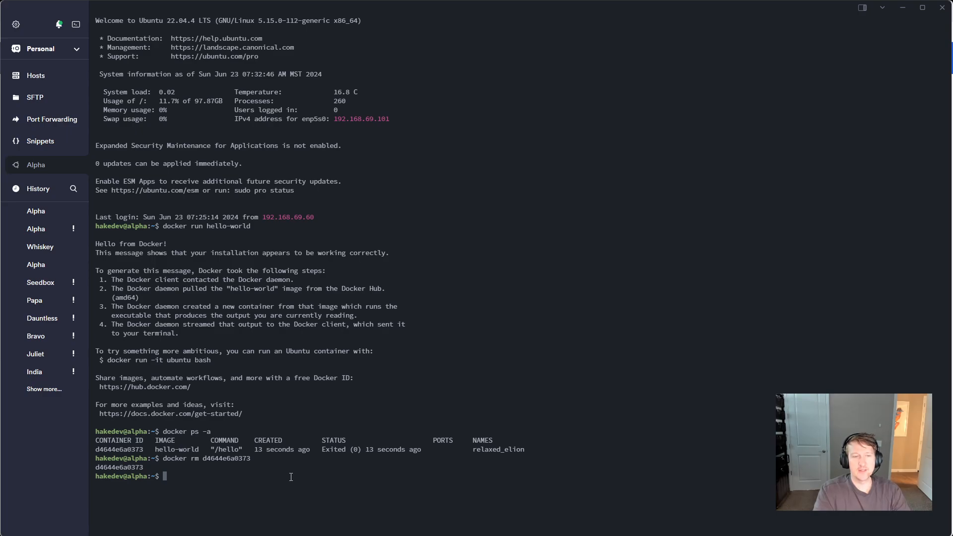
pyautogui.write('docker ps -a')
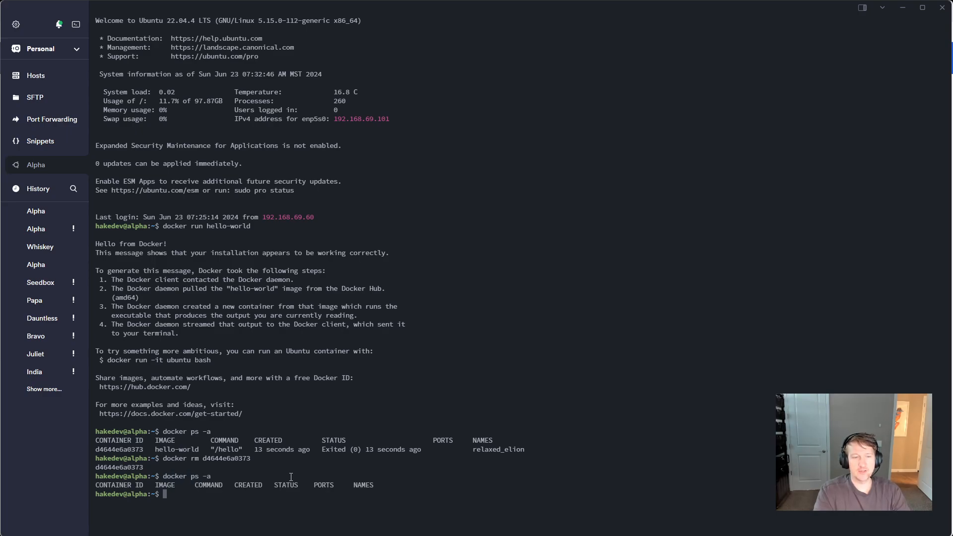
pyautogui.moveTo(197, 503)
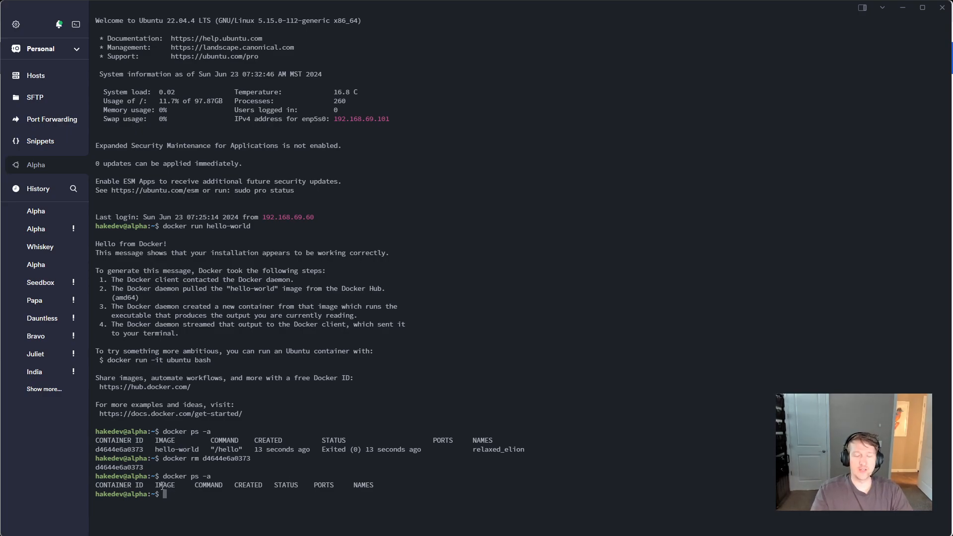
pyautogui.moveTo(498, 393)
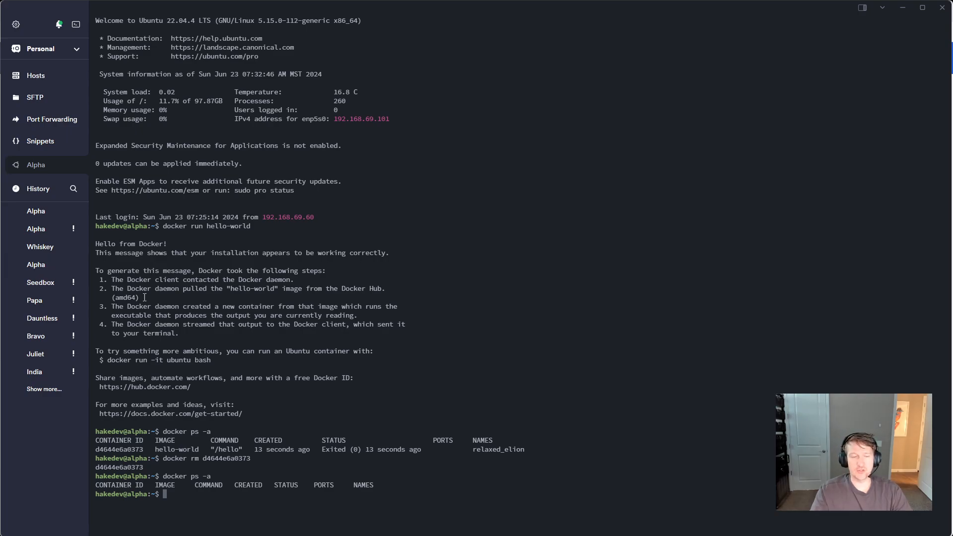
pyautogui.moveTo(176, 499)
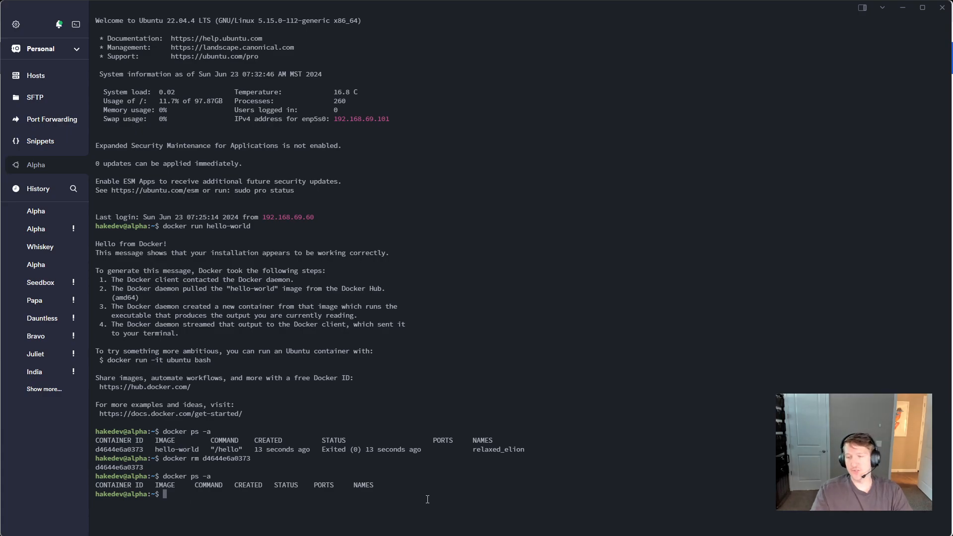
pyautogui.moveTo(189, 492)
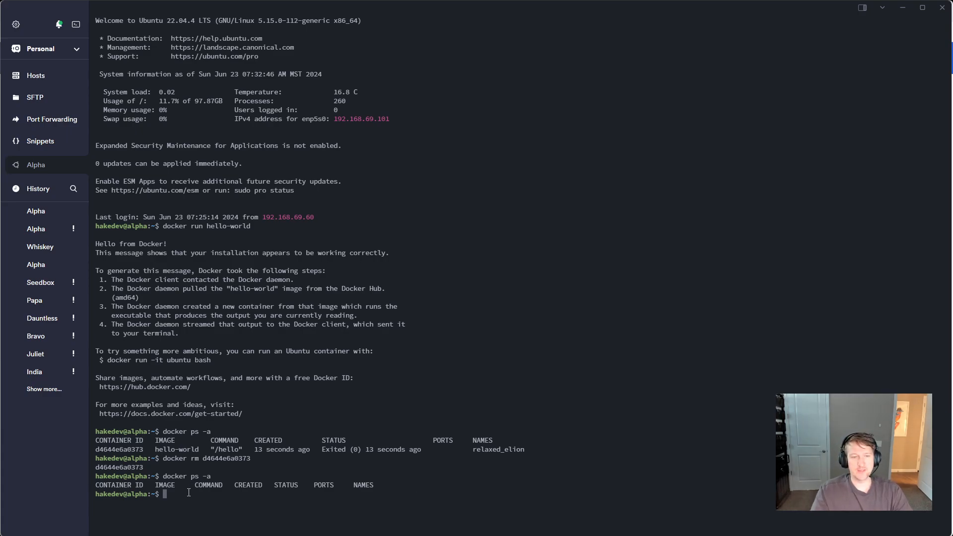